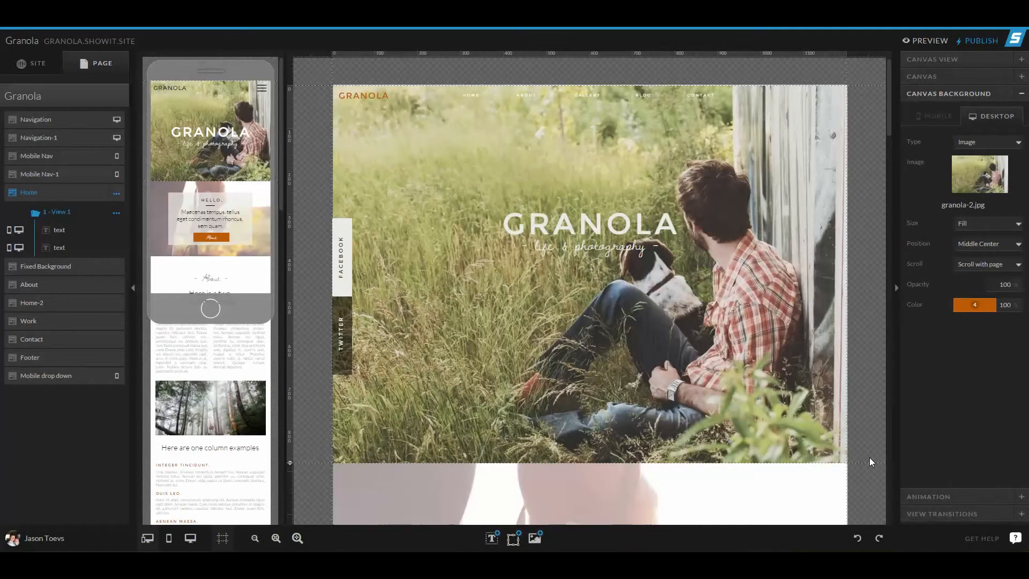
{"action": "mouse_move", "coordinate": [871, 457]}
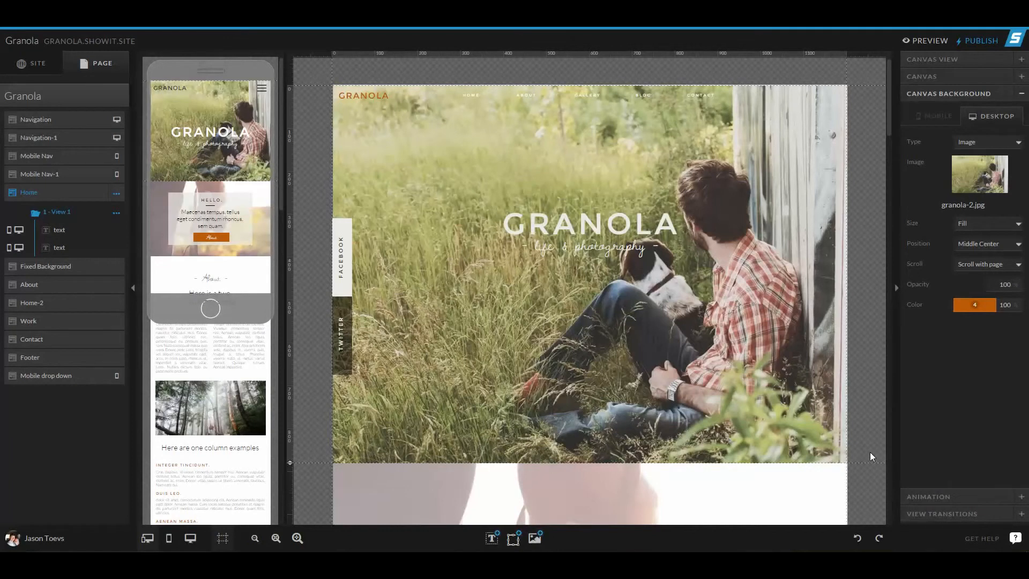
{"action": "mouse_move", "coordinate": [858, 451]}
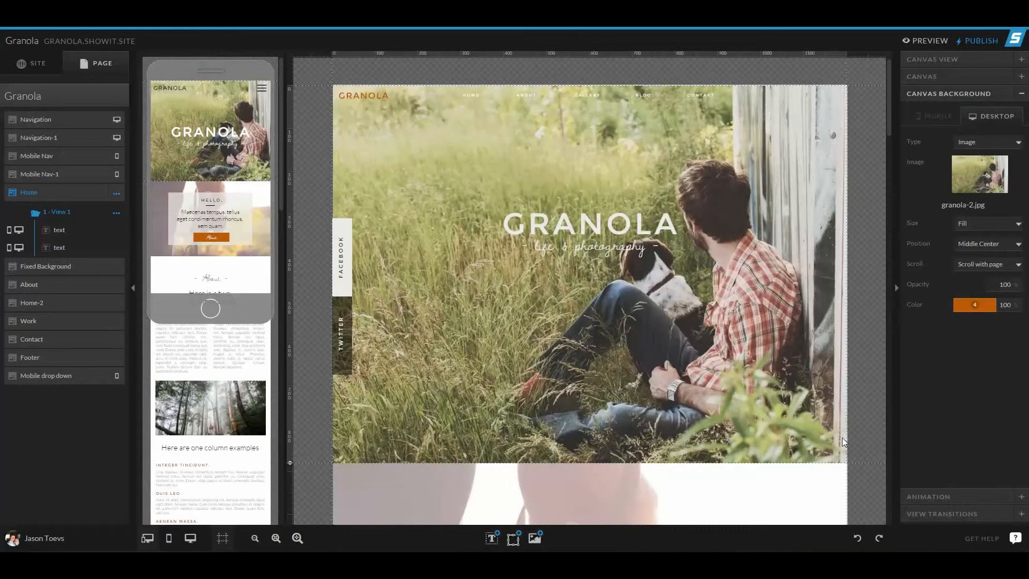
{"action": "mouse_move", "coordinate": [740, 314]}
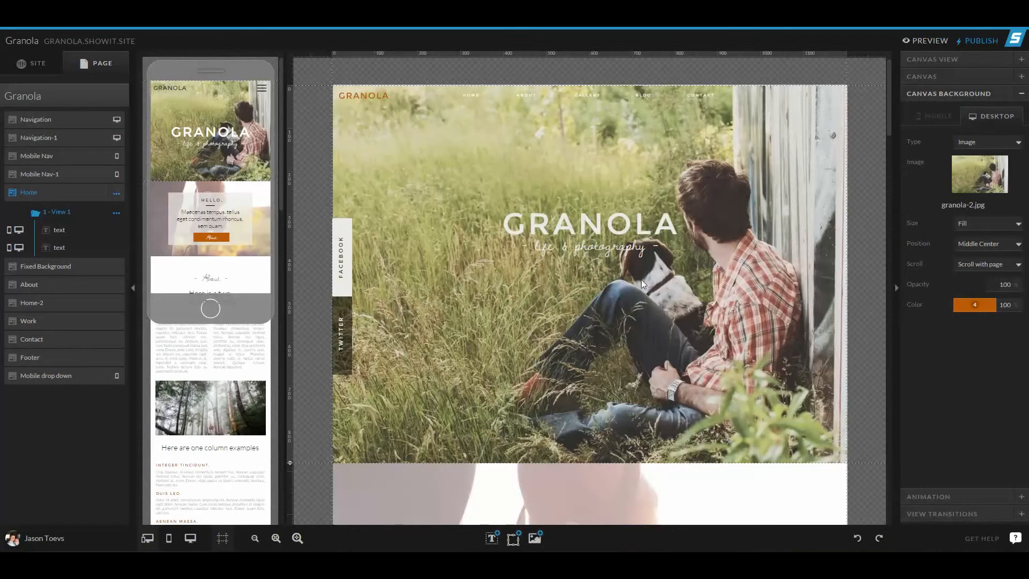
{"action": "mouse_move", "coordinate": [627, 292]}
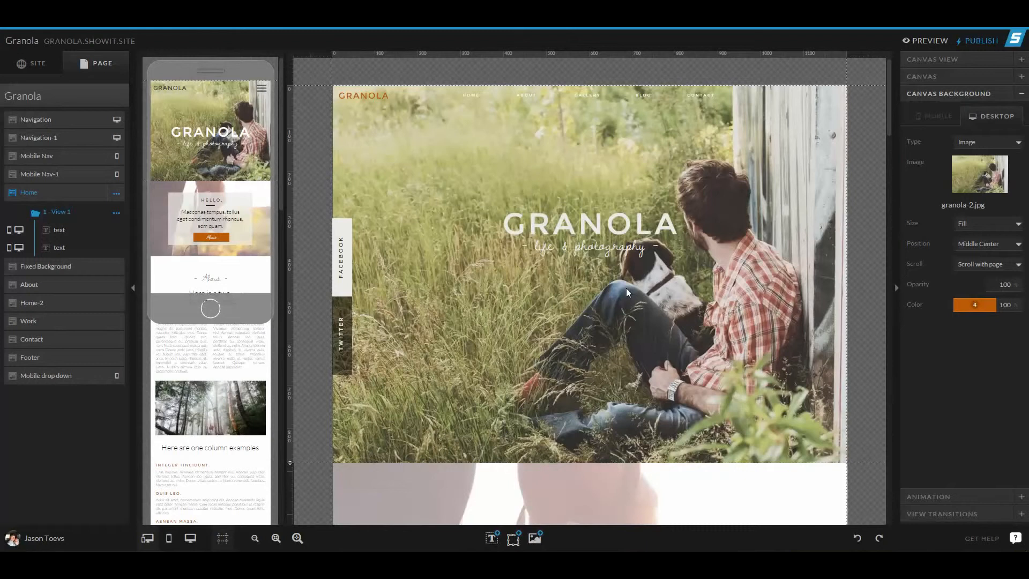
{"action": "mouse_move", "coordinate": [904, 102]}
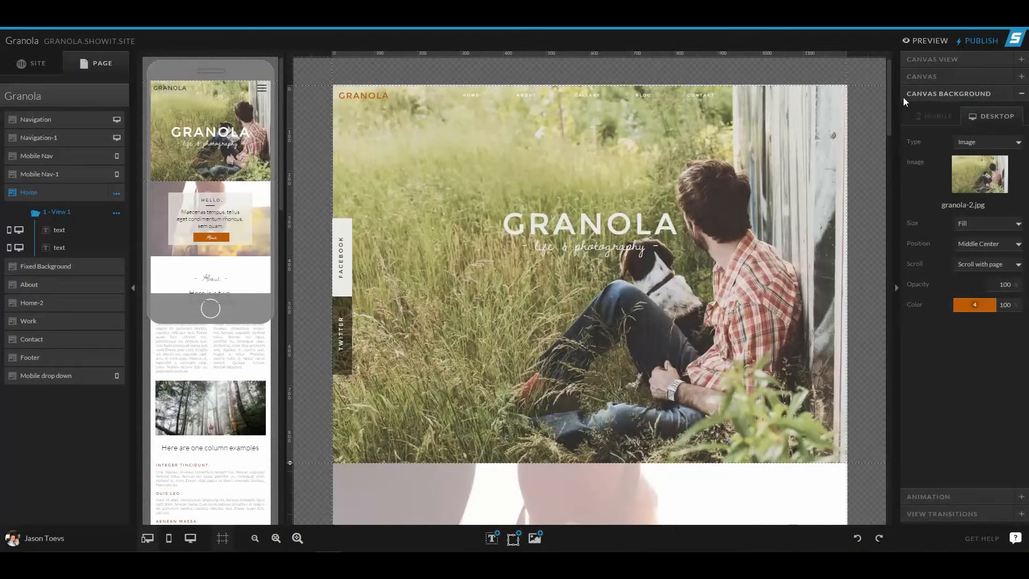
Set the Home canvas type to Normal, briefly resizing to about 720 then back to 880
{"action": "left_click", "coordinate": [922, 76]}
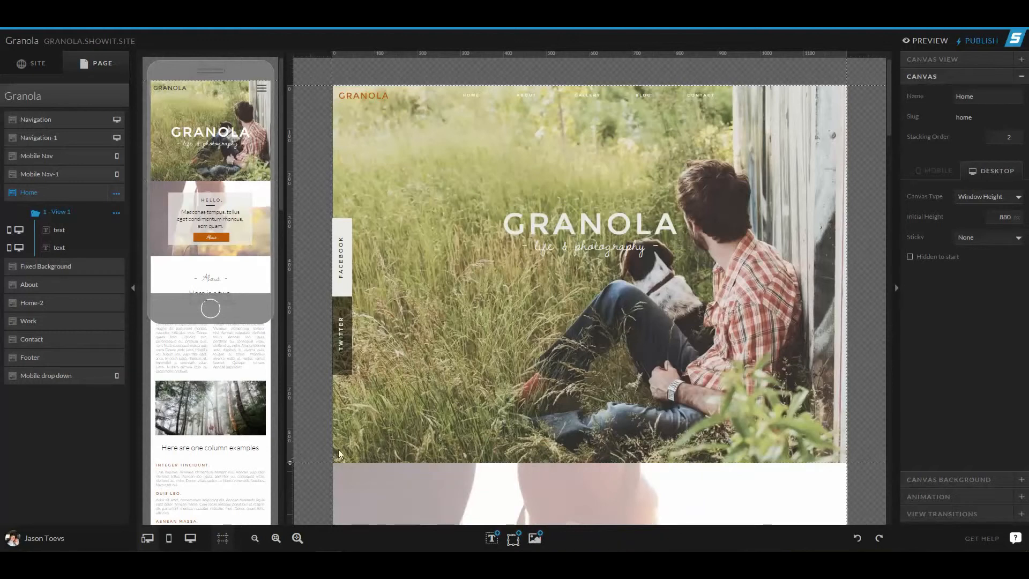
{"action": "left_click", "coordinate": [984, 196]}
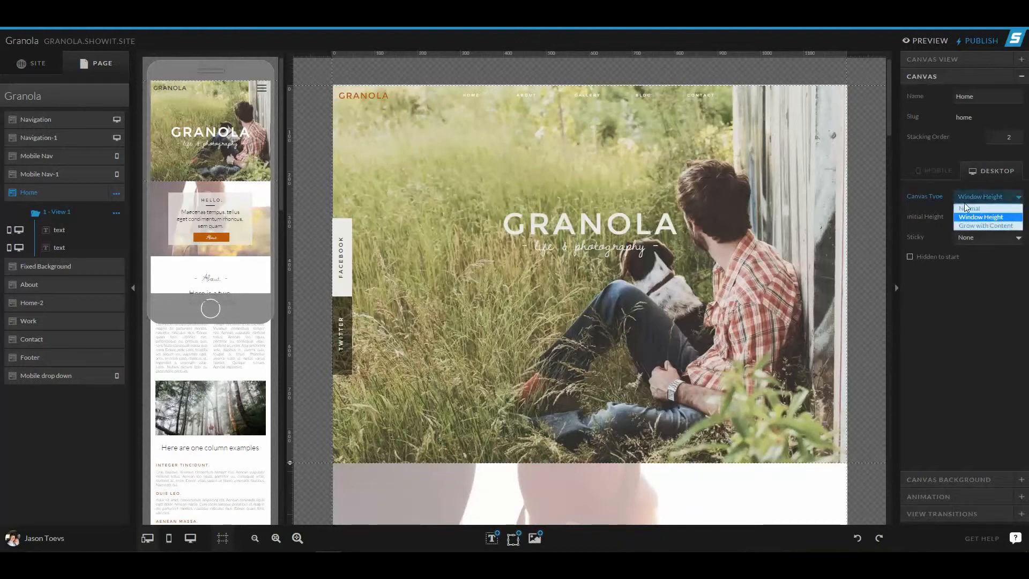
{"action": "mouse_move", "coordinate": [969, 208]}
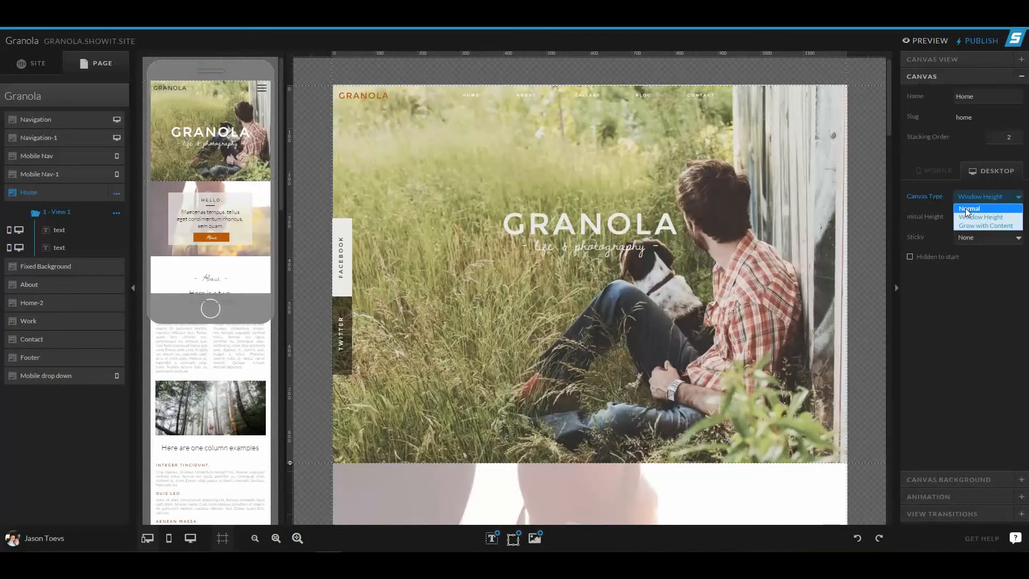
{"action": "left_click", "coordinate": [970, 209]}
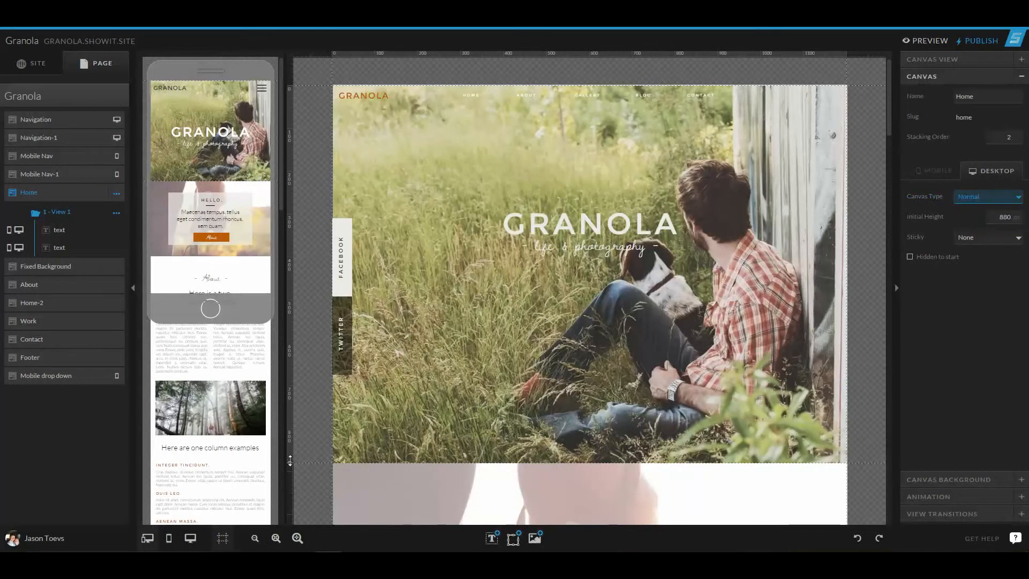
{"action": "left_click_drag", "start_coordinate": [288, 461], "coordinate": [288, 388]}
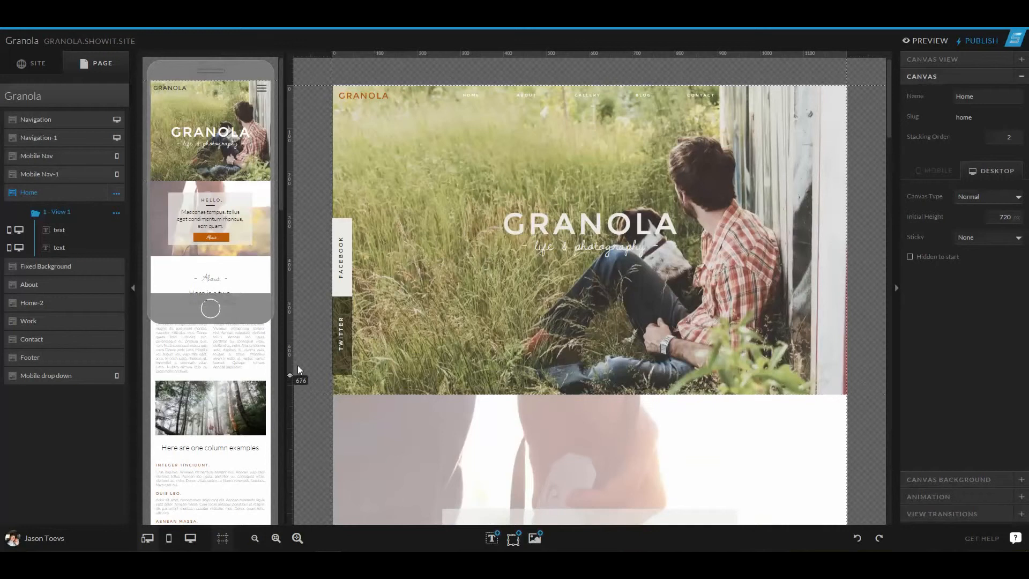
{"action": "left_click_drag", "start_coordinate": [300, 374], "coordinate": [290, 359]}
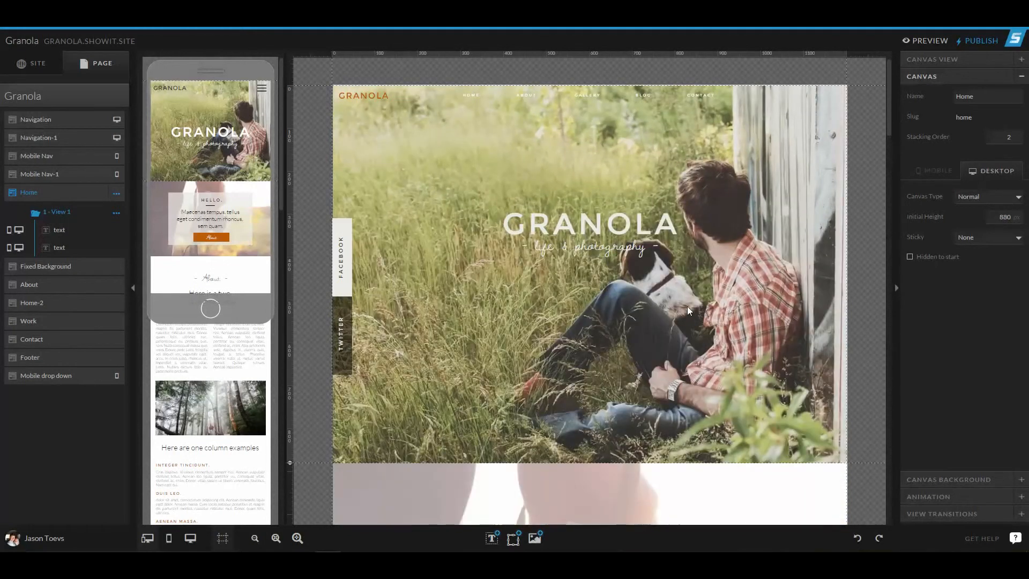
{"action": "mouse_move", "coordinate": [779, 241]}
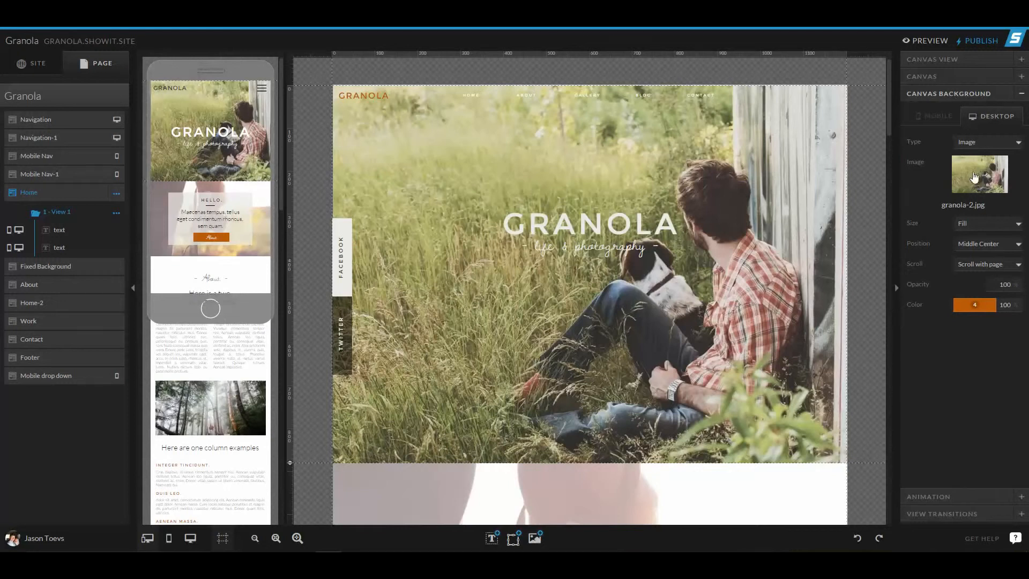
Switch the canvas background from None to a solid light teal colour
{"action": "left_click", "coordinate": [984, 142]}
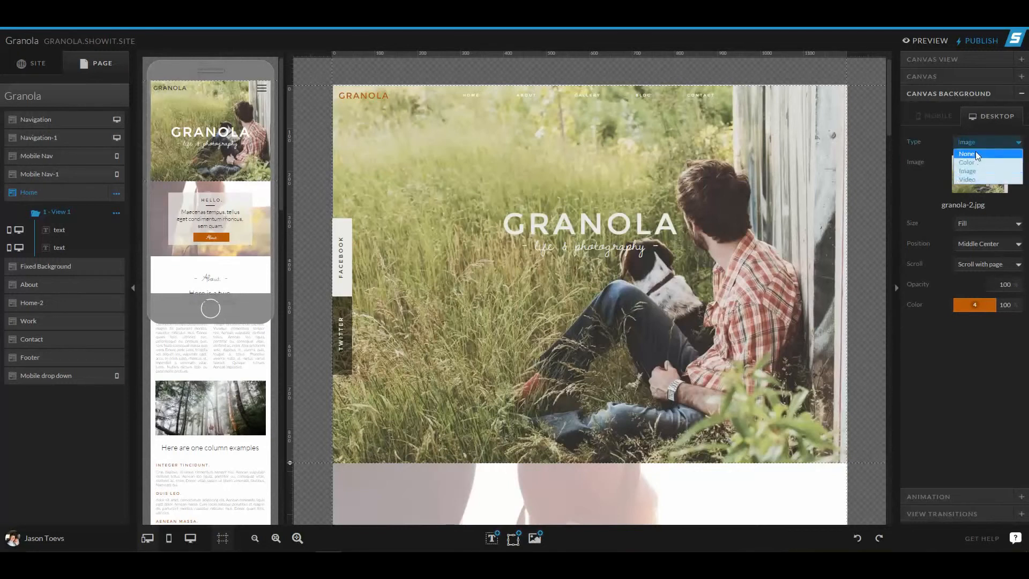
{"action": "left_click", "coordinate": [968, 153]}
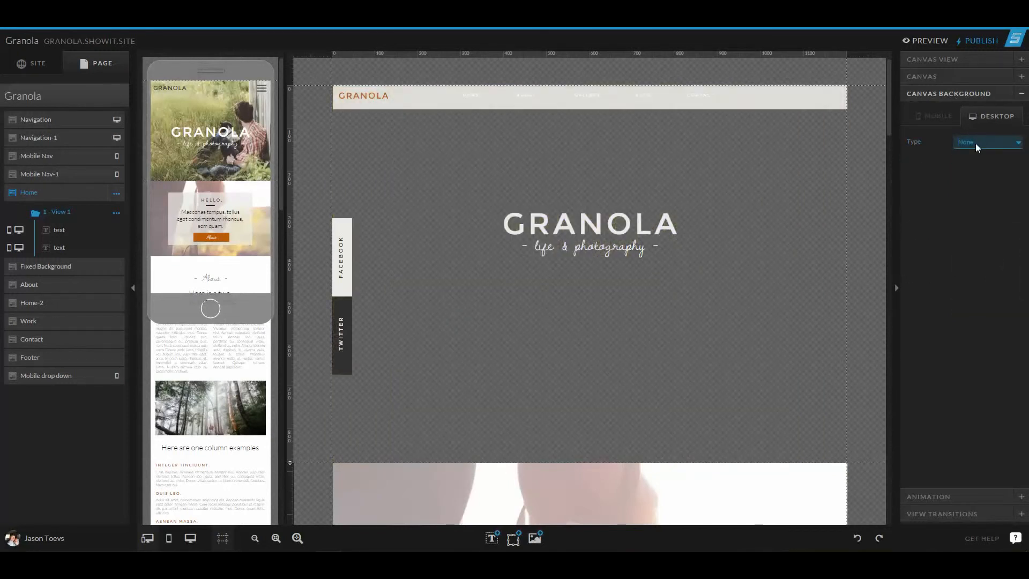
{"action": "left_click", "coordinate": [984, 141]}
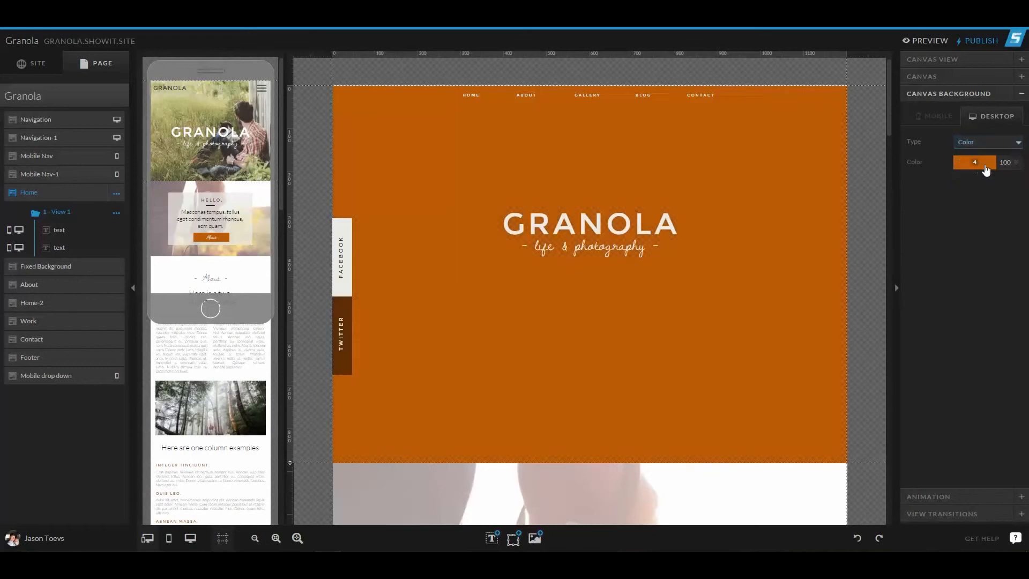
{"action": "left_click", "coordinate": [974, 161]}
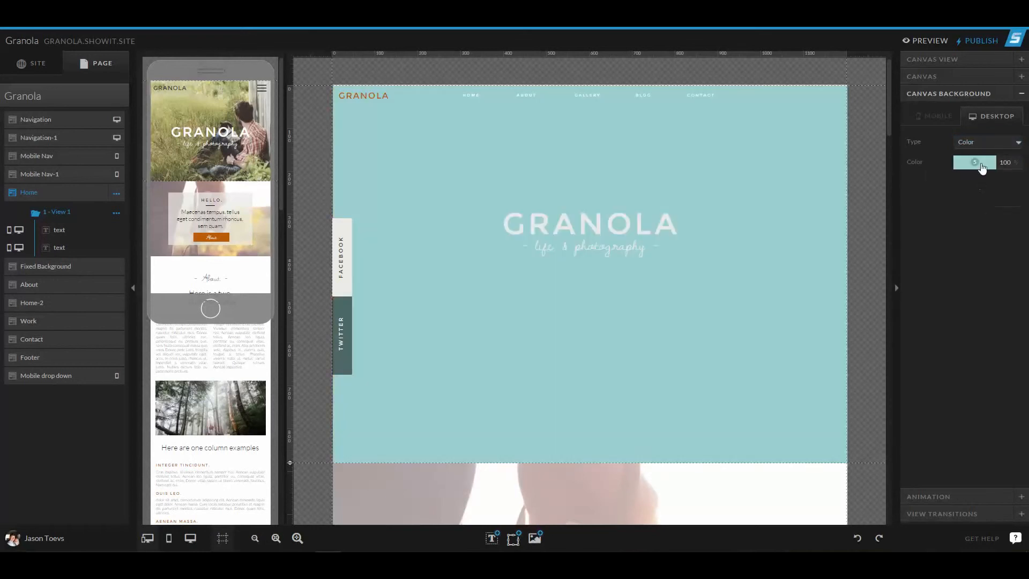
{"action": "left_click", "coordinate": [986, 141]}
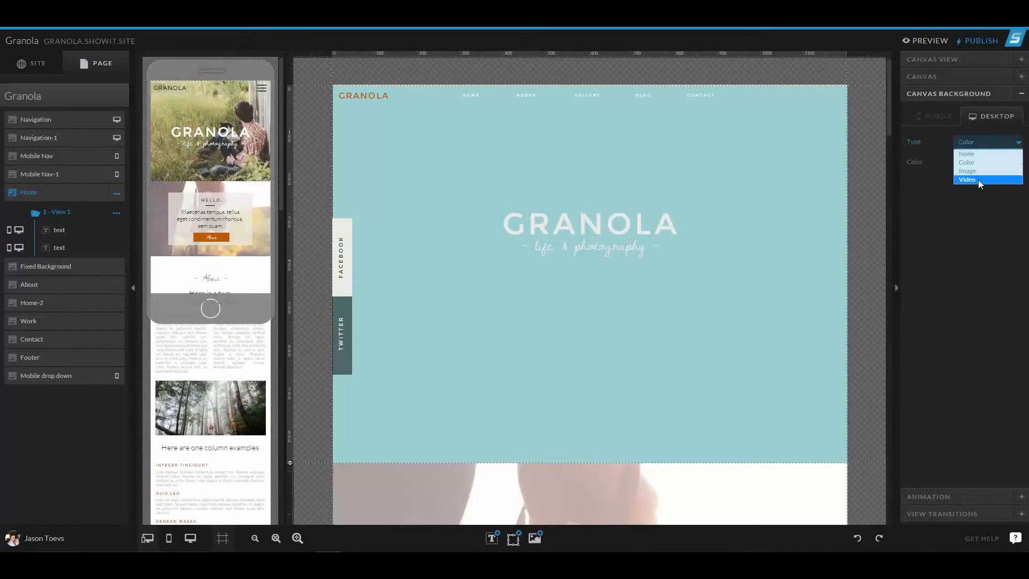
Set the canvas background to Video with granola-2.jpg as the fallback image
{"action": "left_click", "coordinate": [967, 180]}
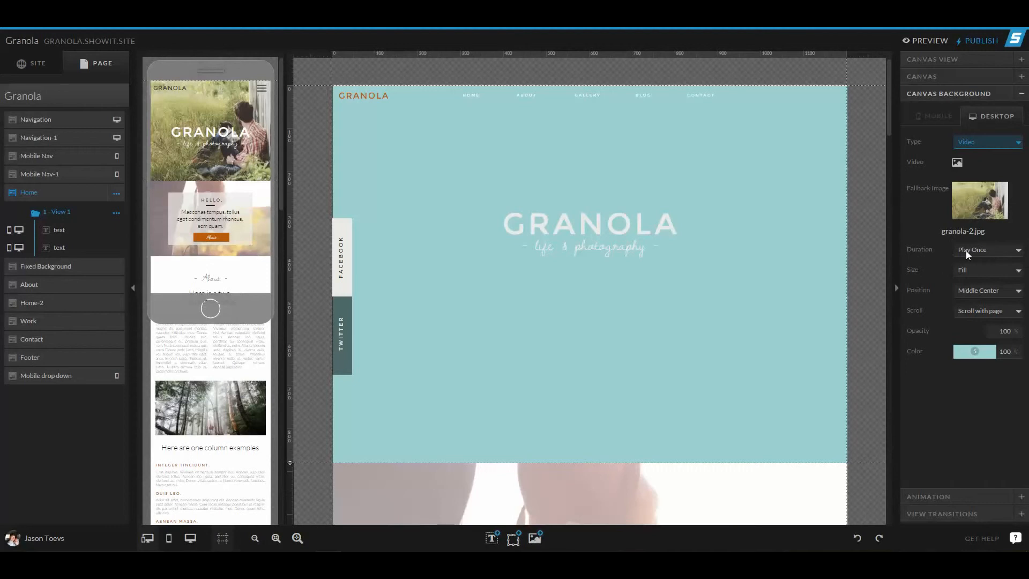
{"action": "mouse_move", "coordinate": [965, 279]}
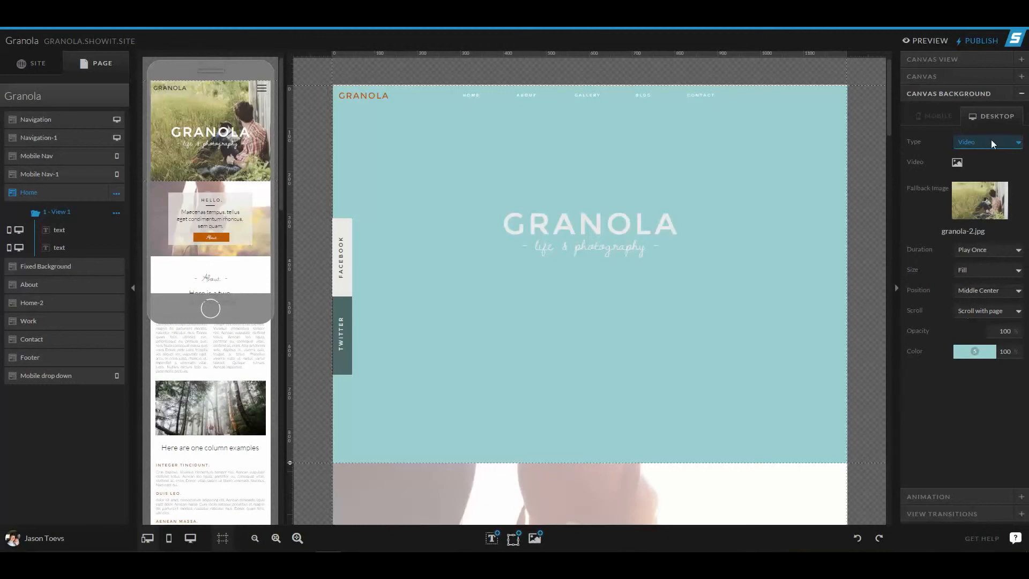
{"action": "left_click", "coordinate": [983, 142]}
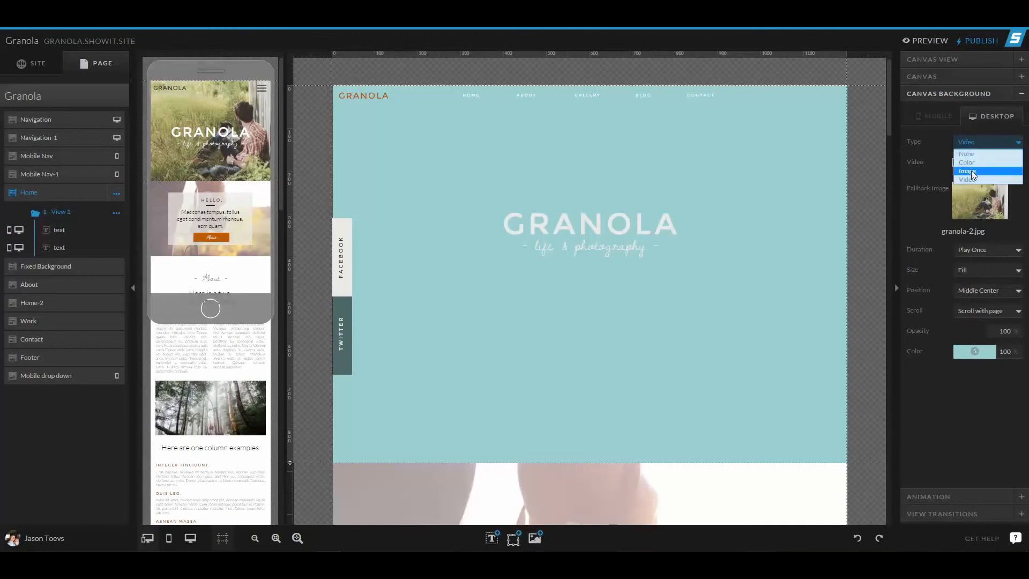
Return the background to the grass-and-dog image and set its scroll to Parallax
{"action": "left_click", "coordinate": [968, 172]}
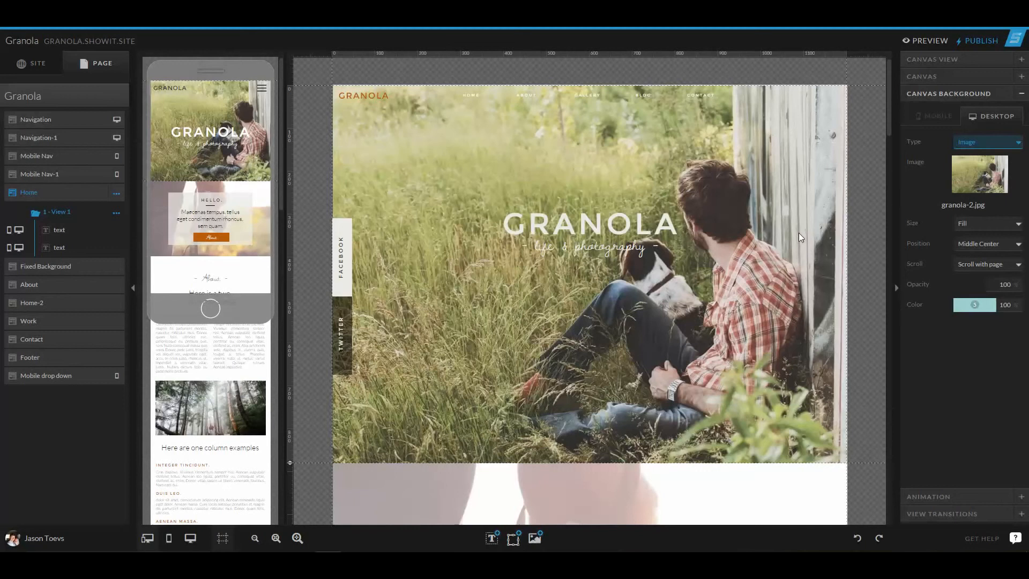
{"action": "mouse_move", "coordinate": [689, 310]}
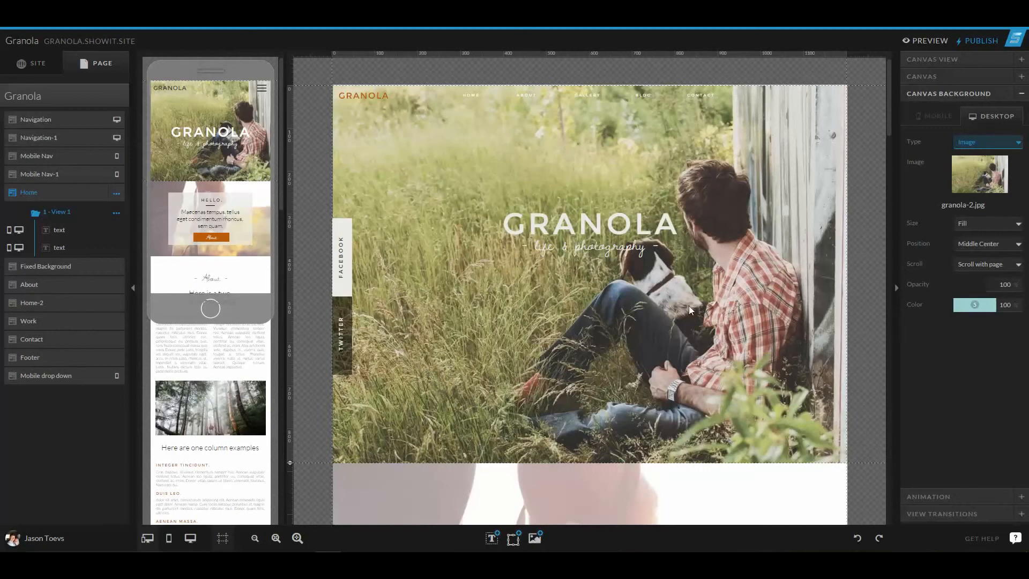
{"action": "mouse_move", "coordinate": [826, 226]}
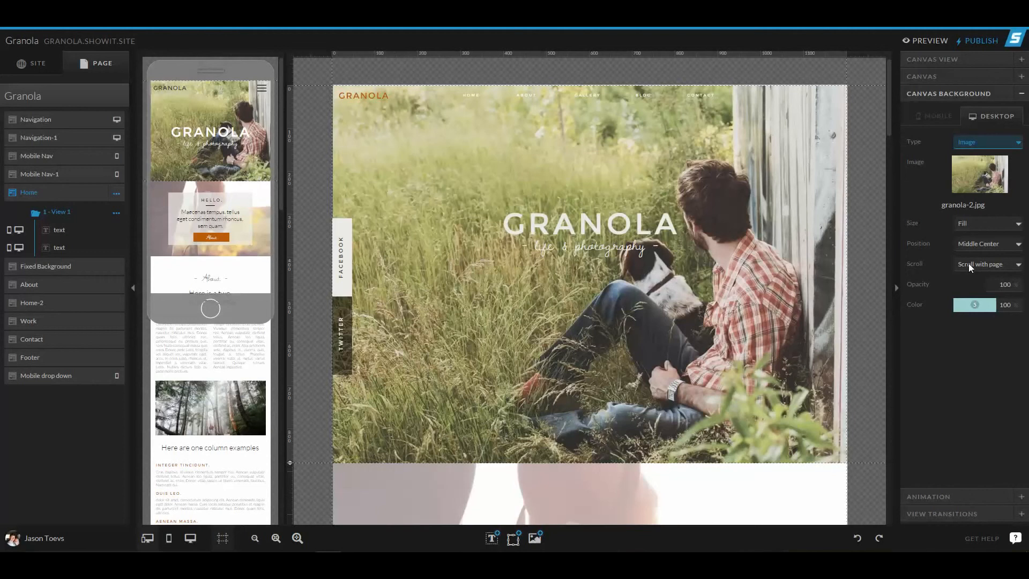
{"action": "left_click", "coordinate": [987, 264]}
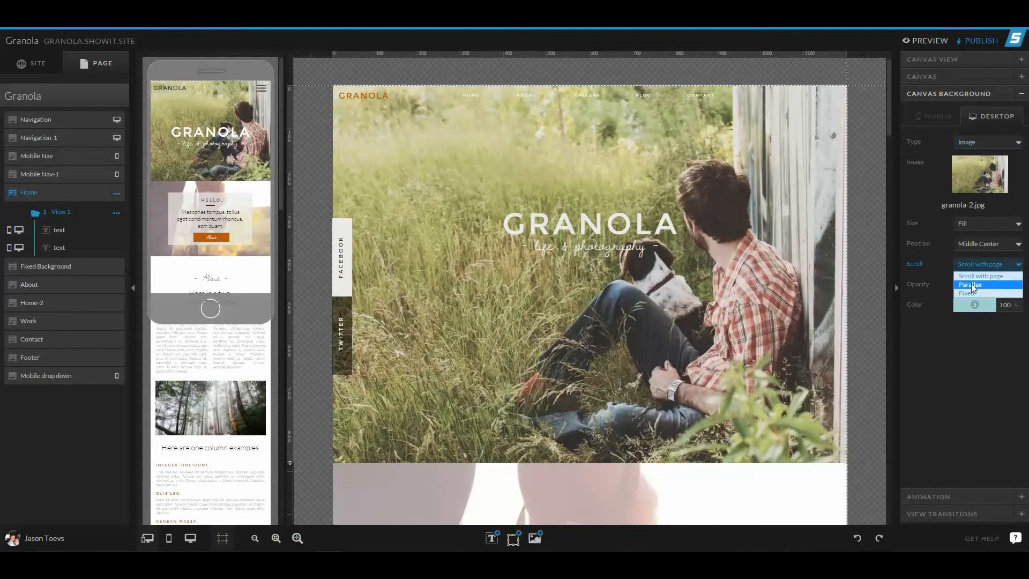
{"action": "left_click", "coordinate": [970, 285]}
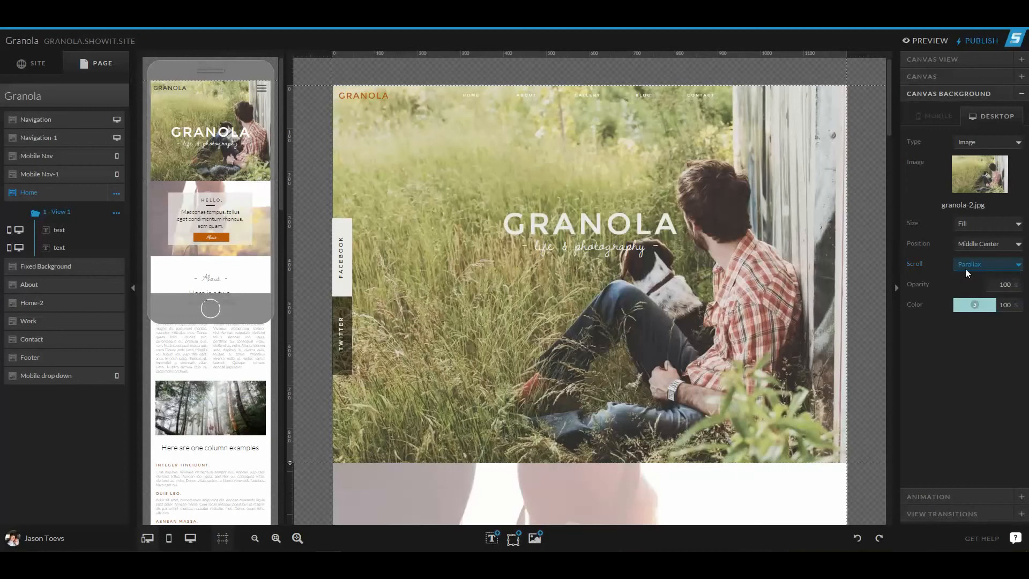
{"action": "mouse_move", "coordinate": [805, 280]}
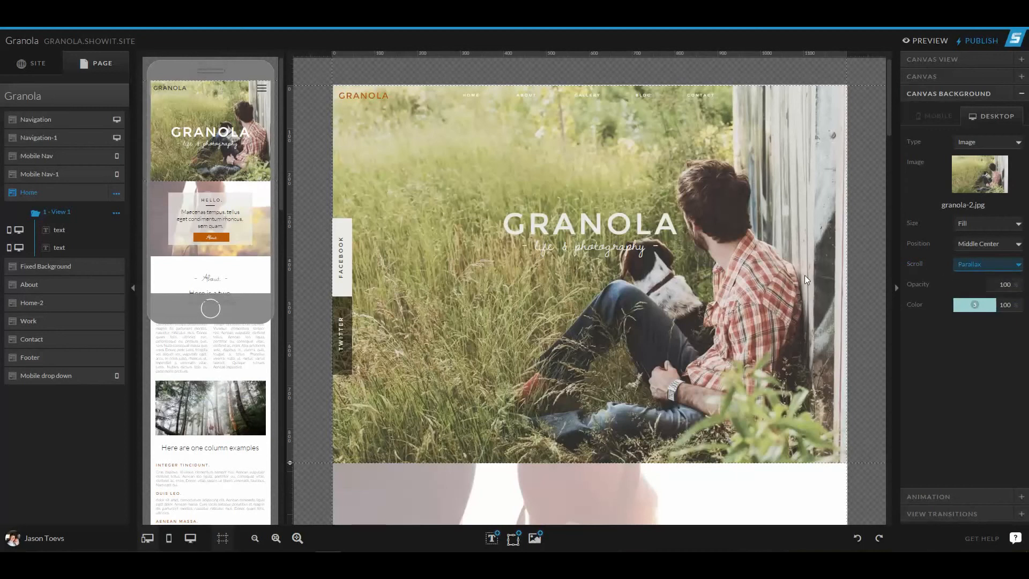